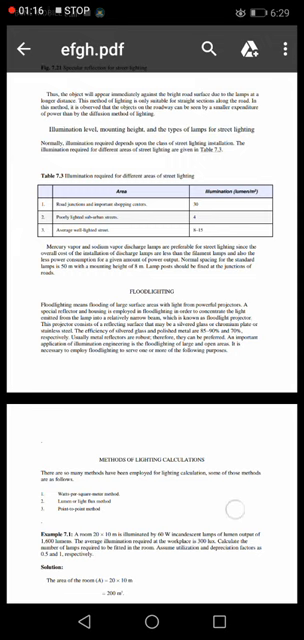
{"action": "scroll", "scroll_direction": "down", "scroll_amount": 3}
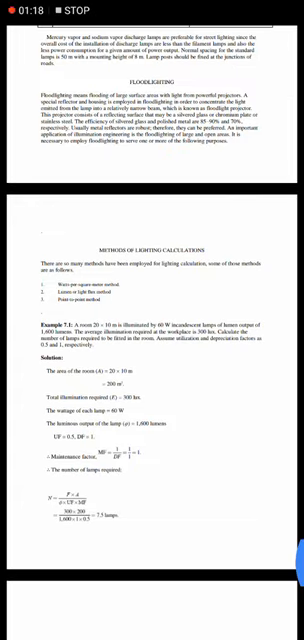